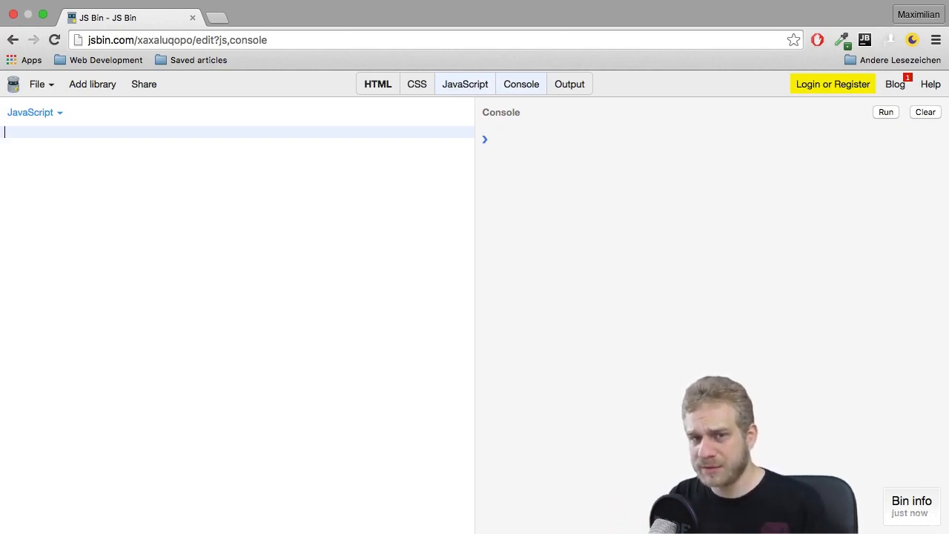
Step: Write function calc() { console.log('Calc'); } in the JavaScript panel and run it
{"action": "type", "text": "f"}
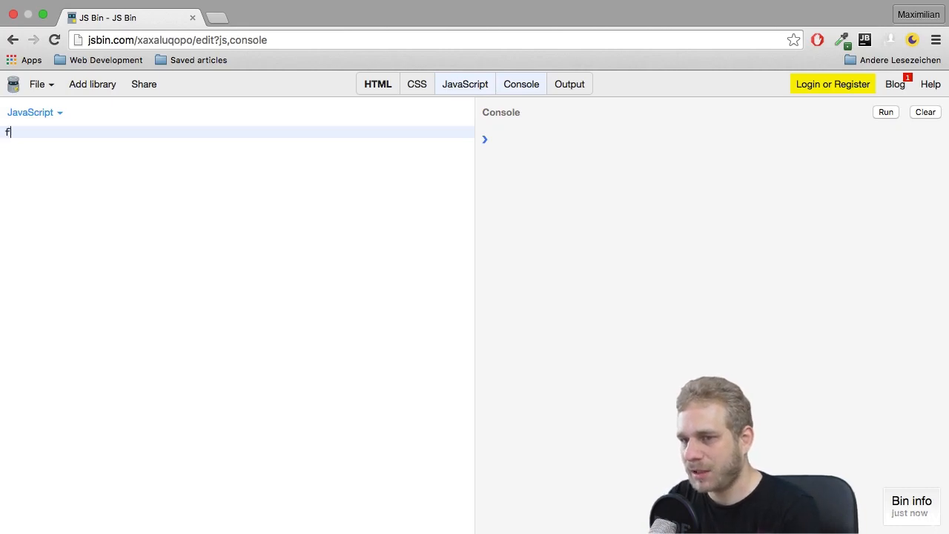
{"action": "type", "text": "unction"}
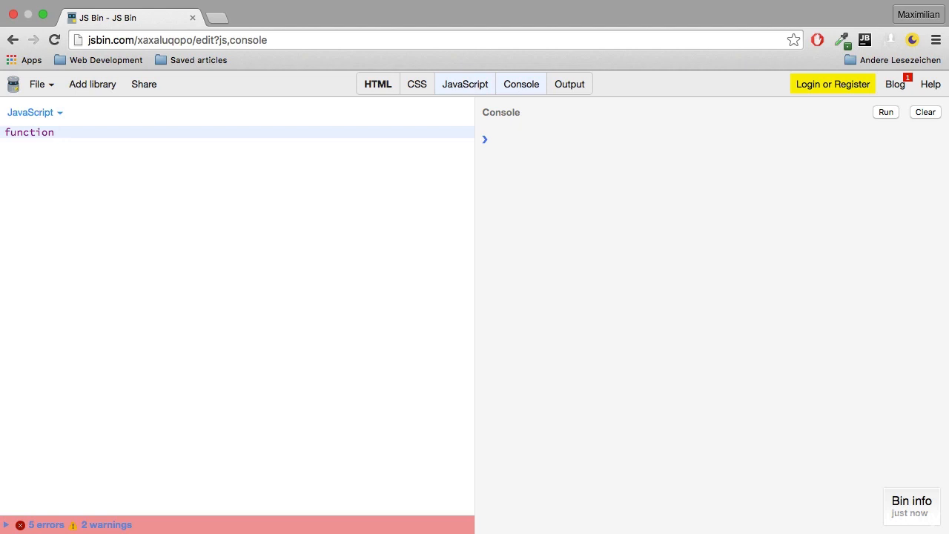
{"action": "type", "text": "calc()"}
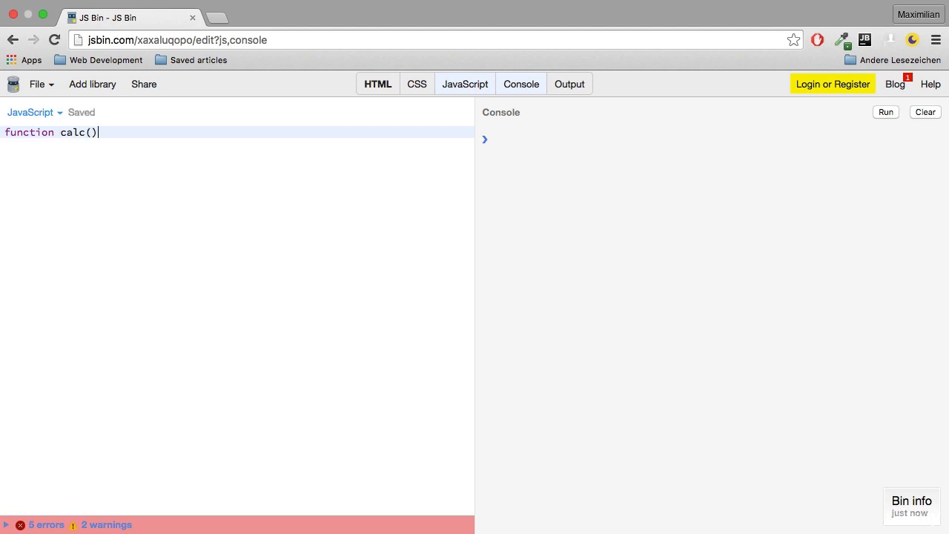
{"action": "type", "text": "{ consoe"}
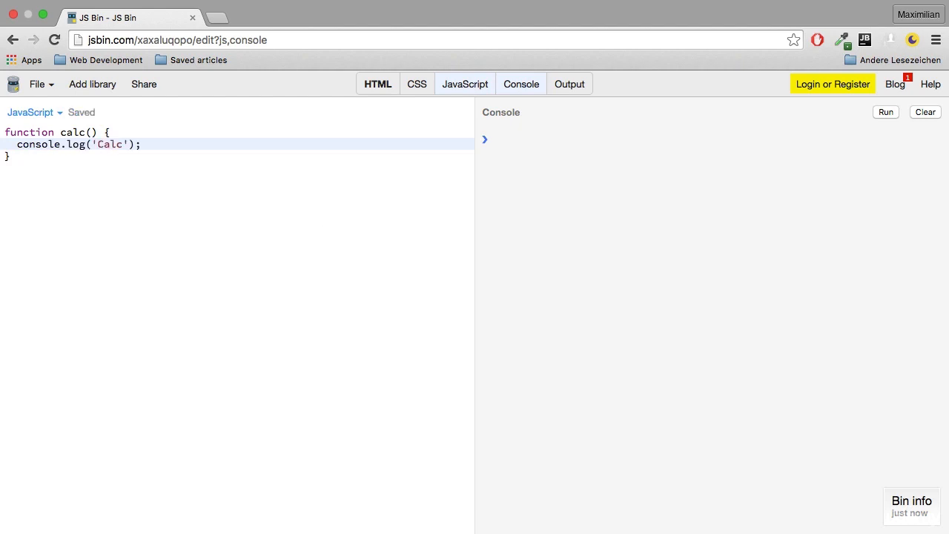
{"action": "left_click", "coordinate": [886, 112]}
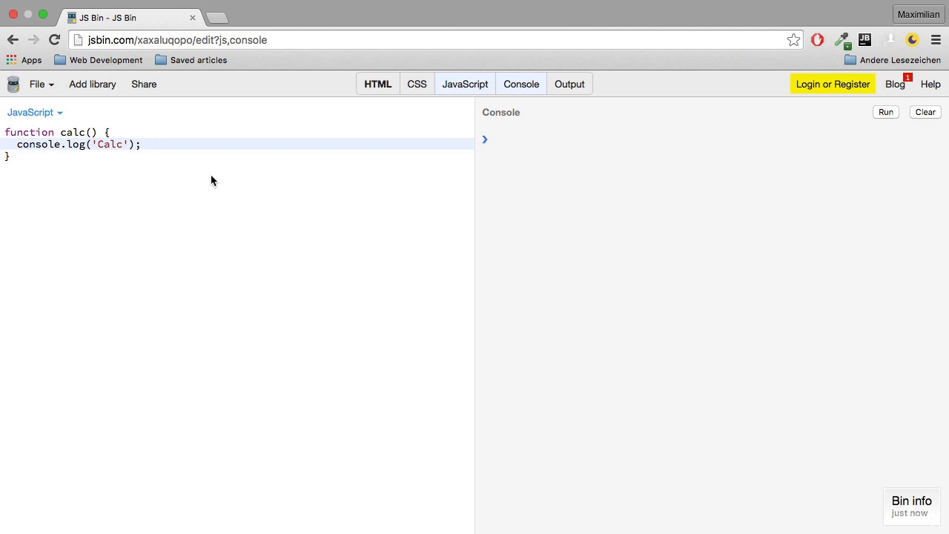
{"action": "mouse_move", "coordinate": [32, 173]}
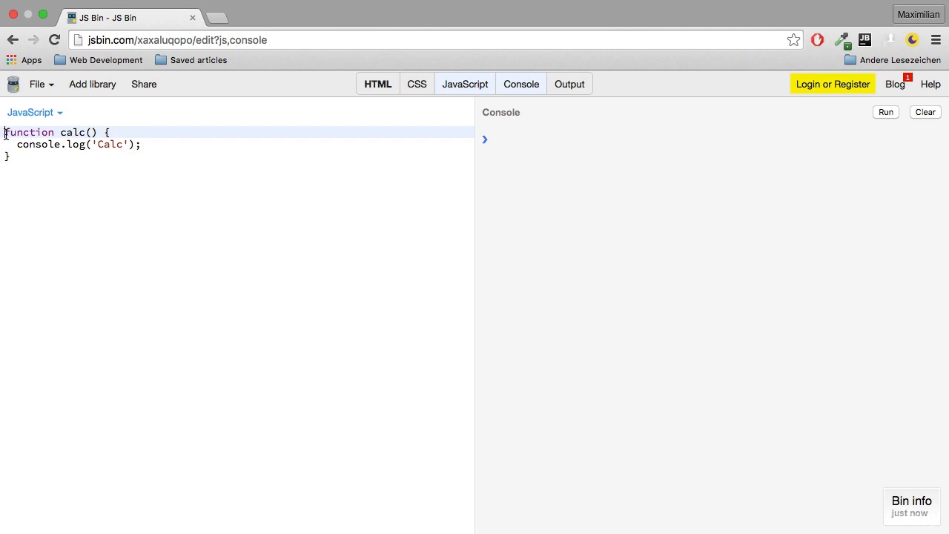
Step: Wrap calc in parentheses with a trailing (); and run it to print 'Calc'
{"action": "type", "text": "("}
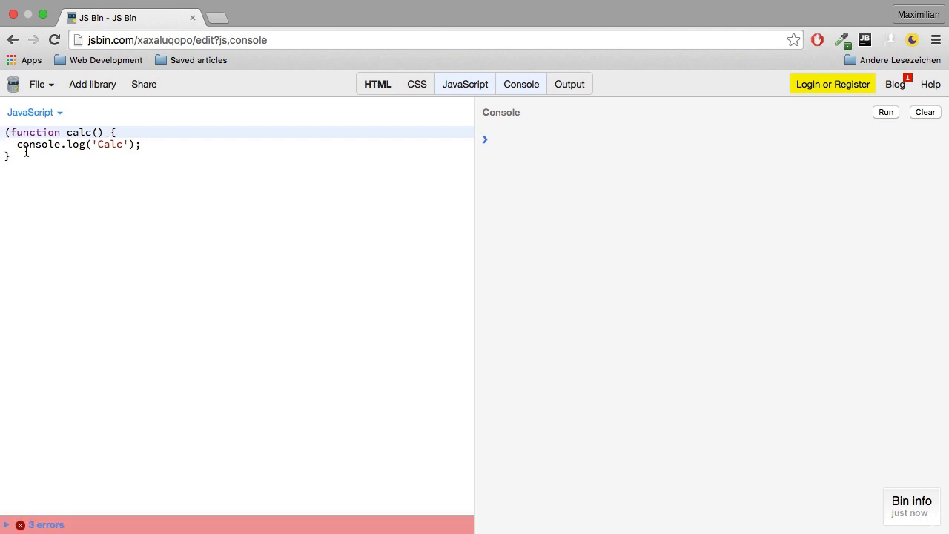
{"action": "type", "text": ")();"}
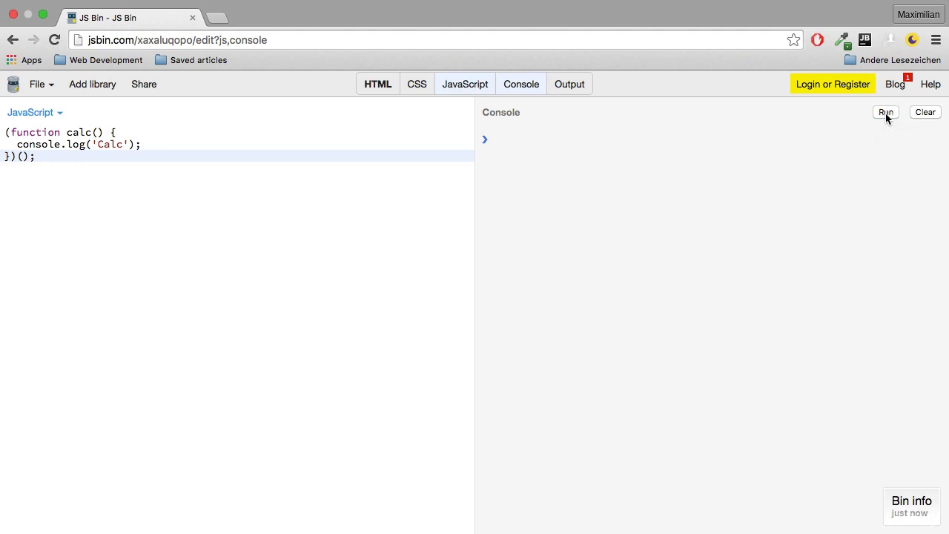
{"action": "left_click", "coordinate": [885, 112]}
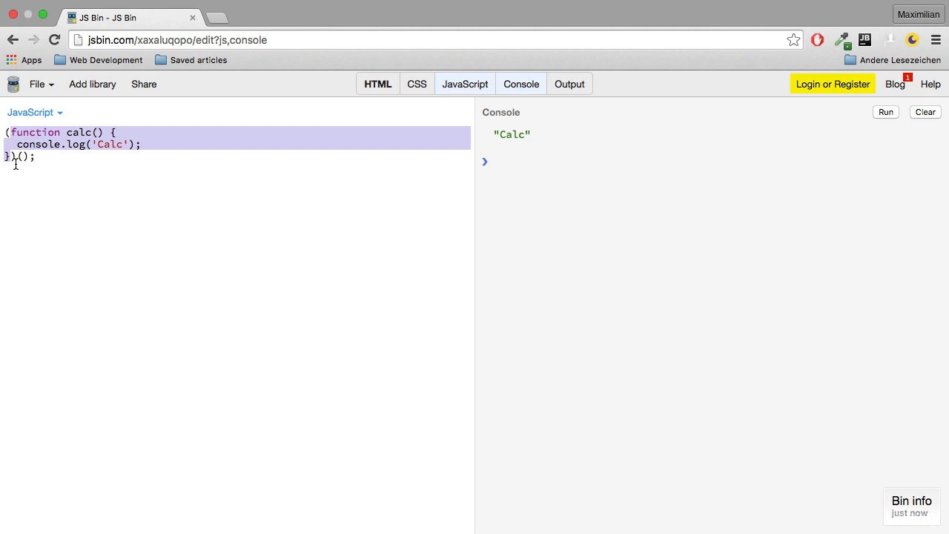
{"action": "mouse_move", "coordinate": [25, 167]}
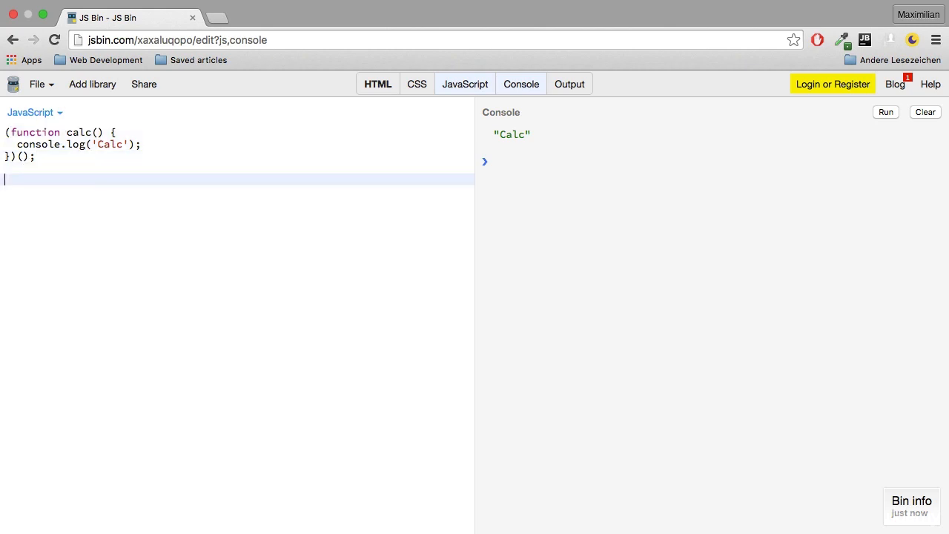
Step: Type console.log('Calc'); below the IIFE, then select the test logging lines
{"action": "type", "text": "console.log("}
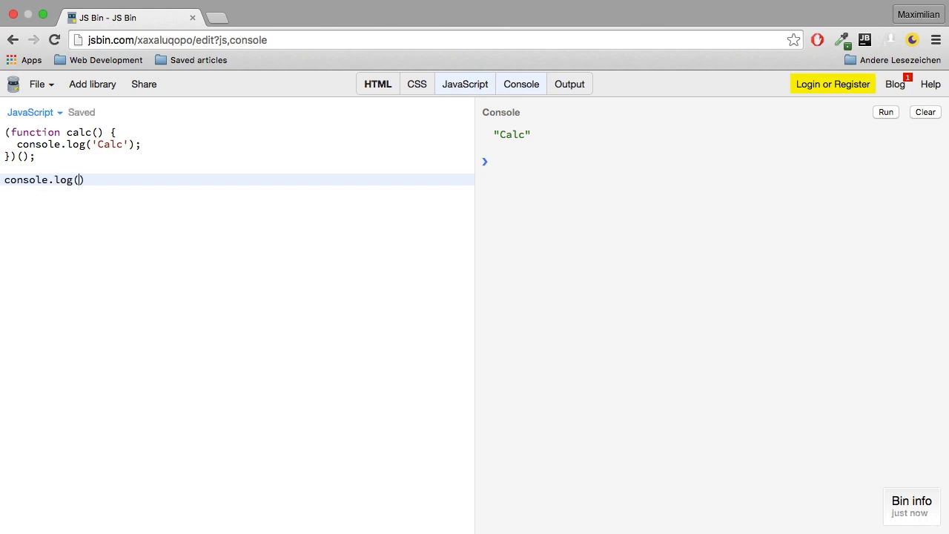
{"action": "type", "text": "'Calc'"}
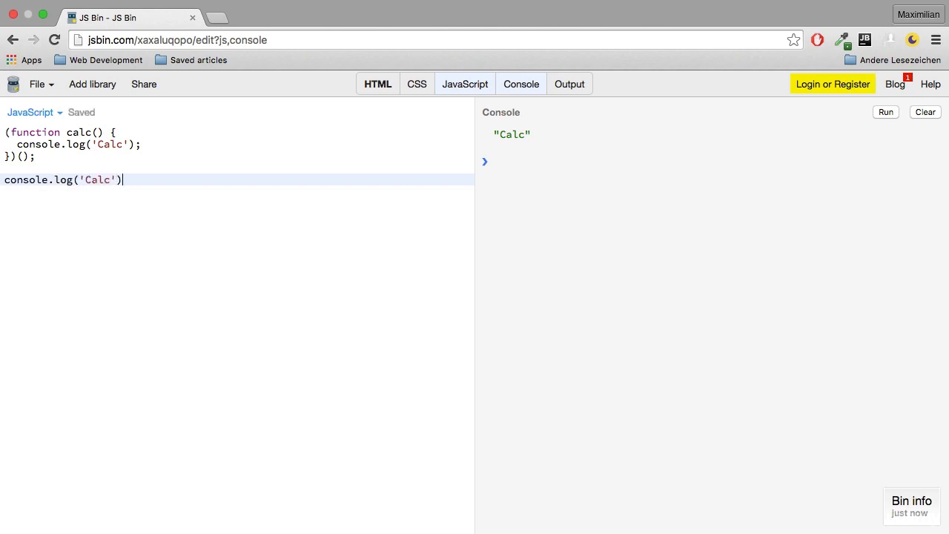
{"action": "type", "text": ";"}
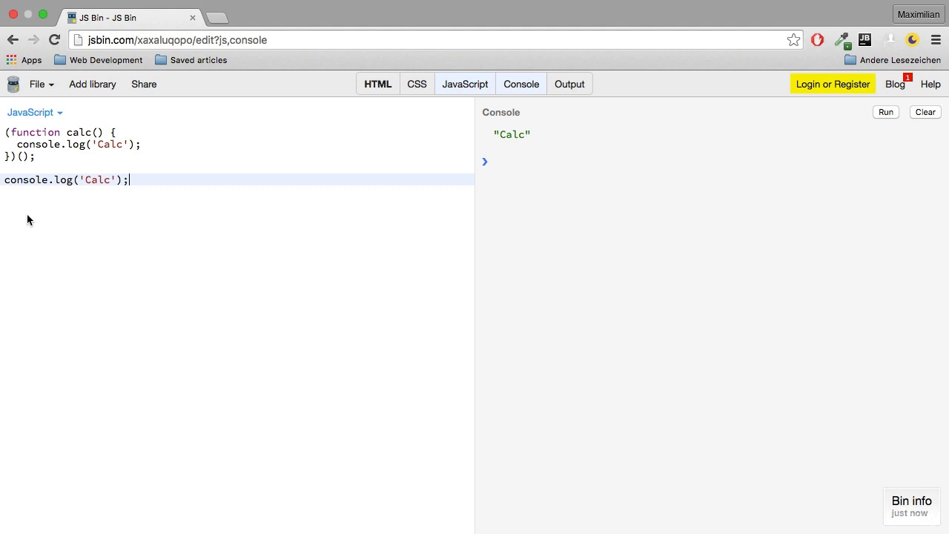
{"action": "left_click_drag", "start_coordinate": [6, 132], "coordinate": [33, 156]}
{"action": "type", "text": "var ;"}
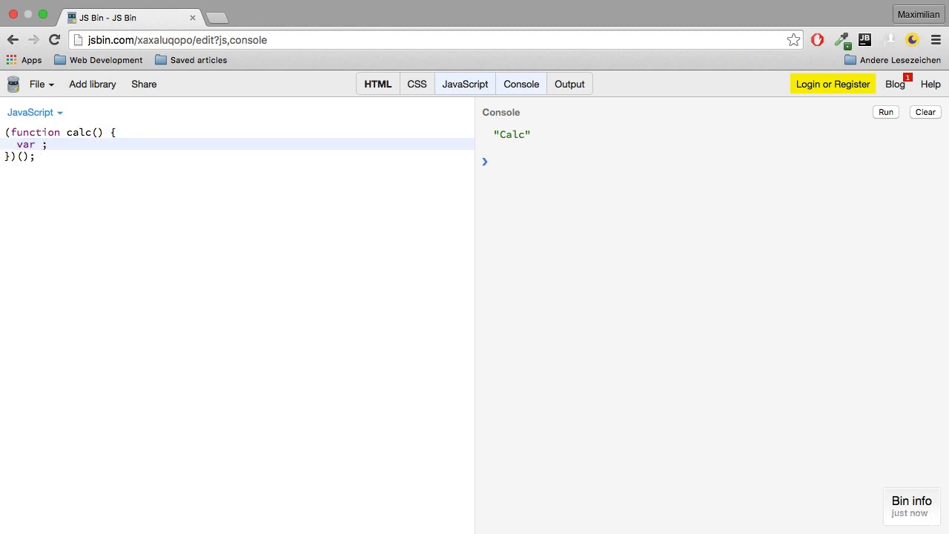
Step: Put number = 10 and console.log(number) inside calc, plus console.log(number) outside
{"action": "type", "text": "number = 10"}
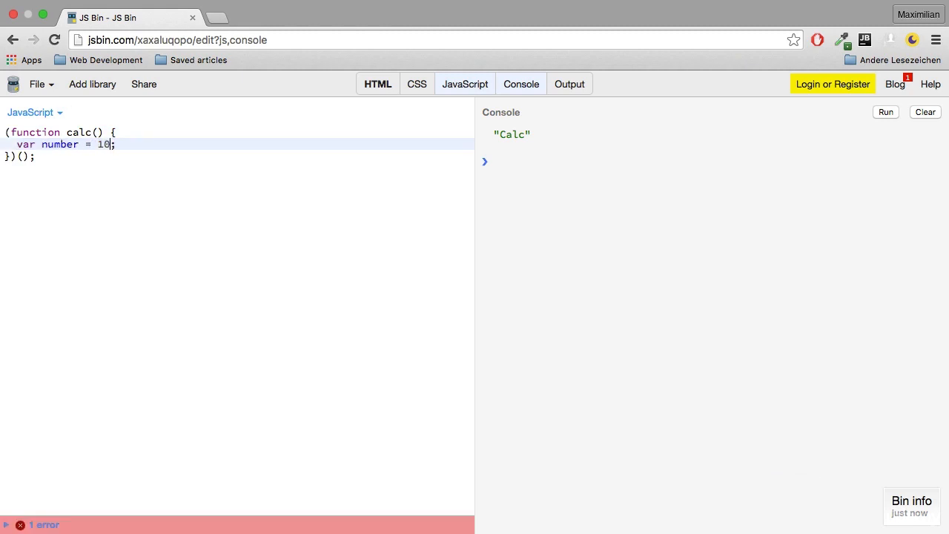
{"action": "key", "text": "Enter"}
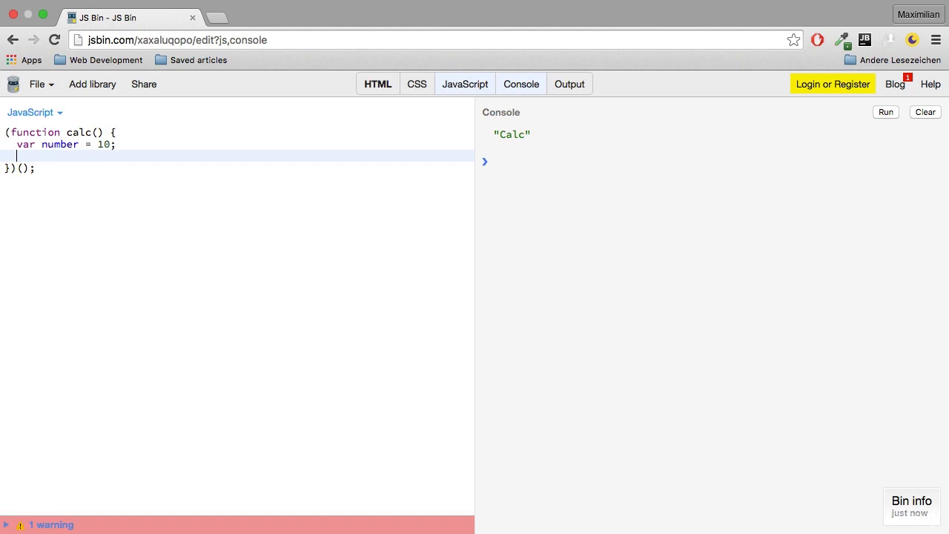
{"action": "type", "text": "console.log(n"}
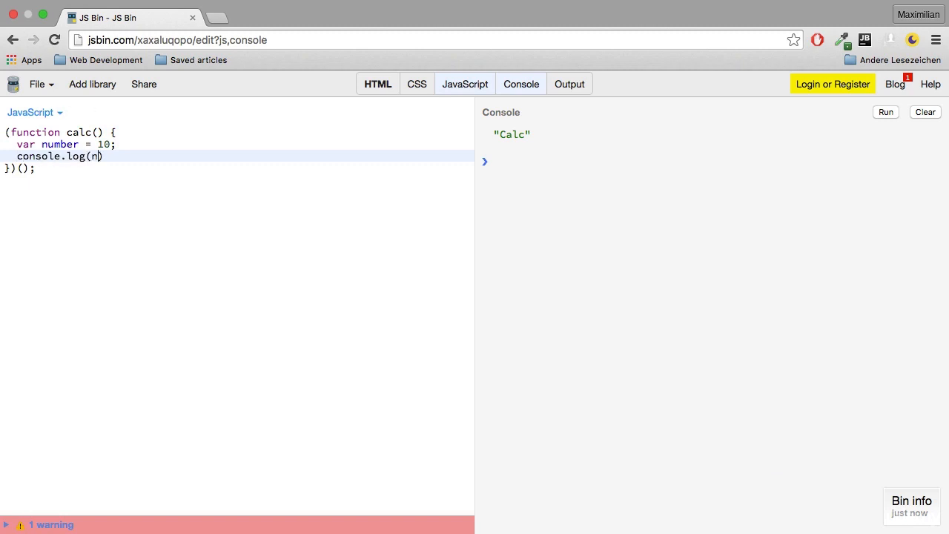
{"action": "type", "text": "umber"}
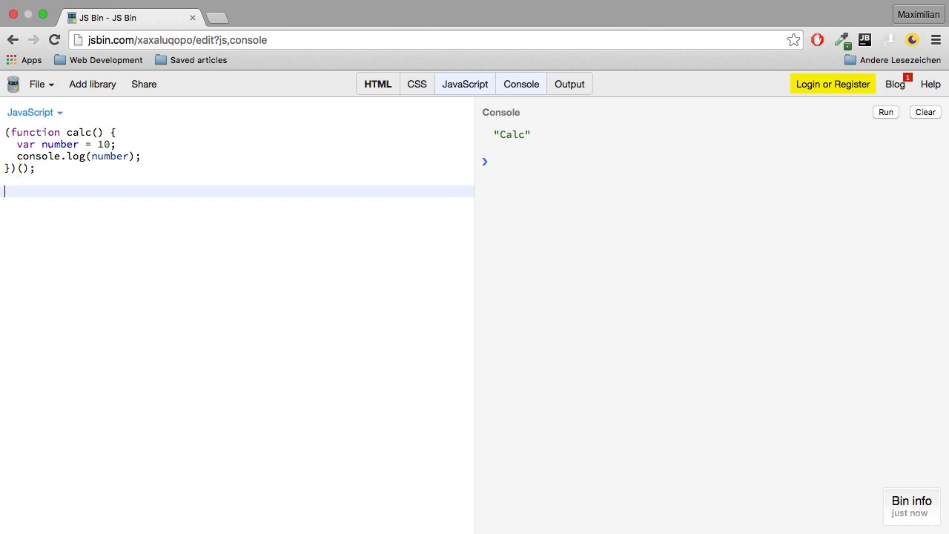
{"action": "type", "text": "console.log"}
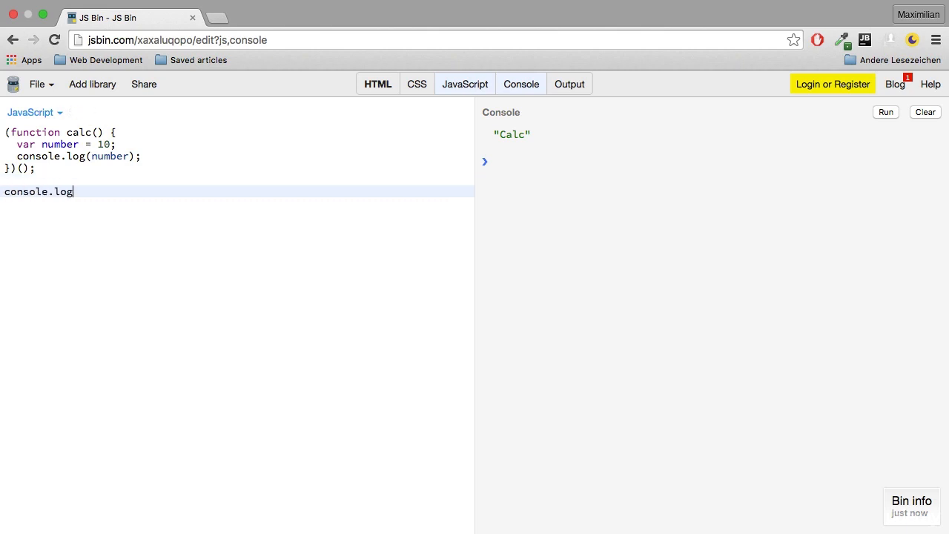
{"action": "type", "text": "(number);"}
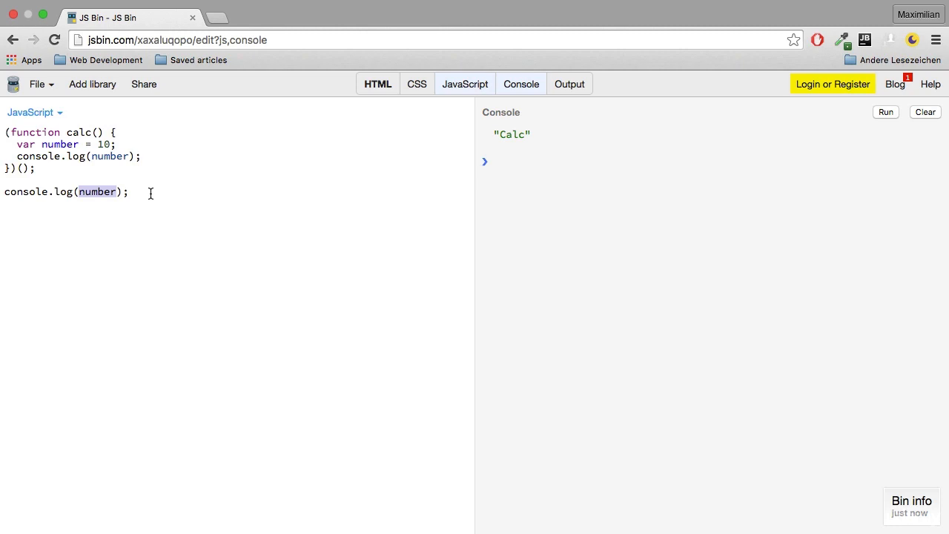
Step: Run the script to get 10 and a 'number is not defined' ReferenceError
{"action": "left_click", "coordinate": [926, 112]}
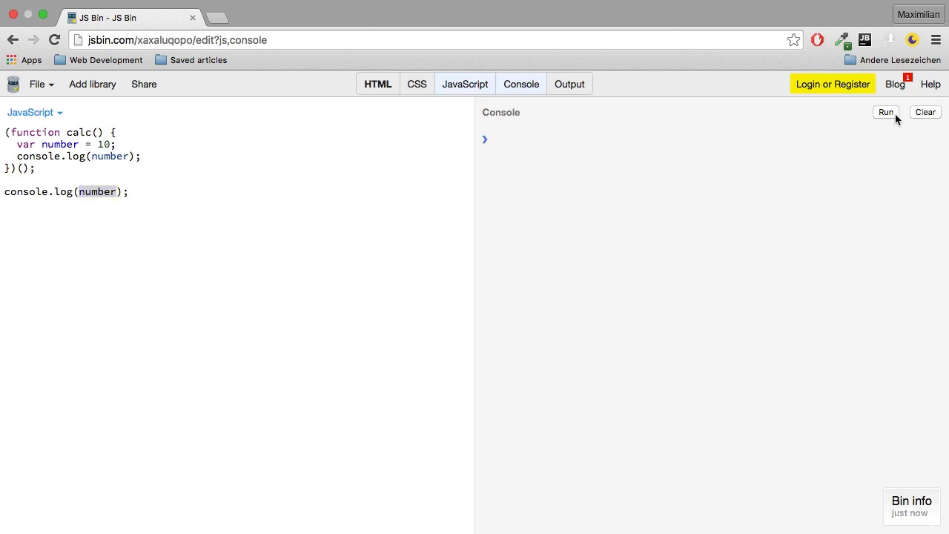
{"action": "mouse_move", "coordinate": [890, 117]}
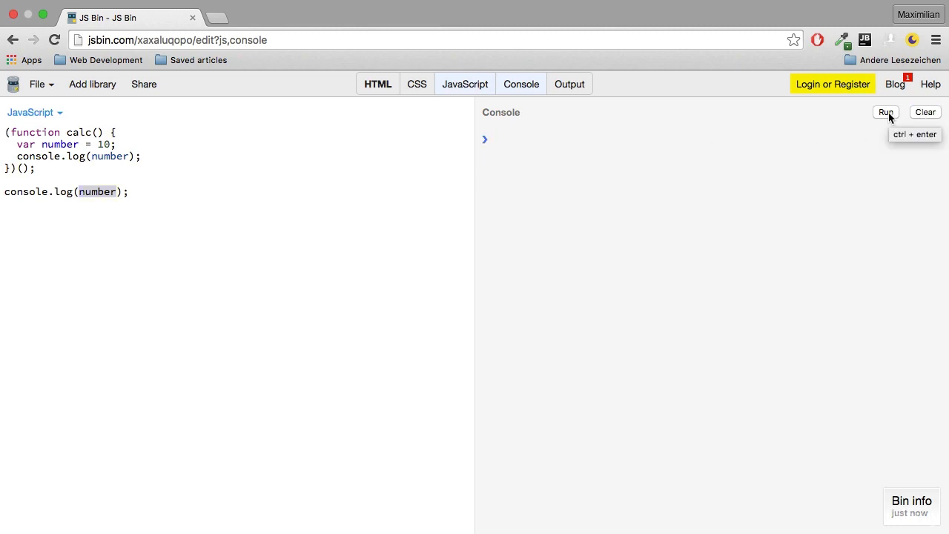
{"action": "left_click", "coordinate": [886, 111]}
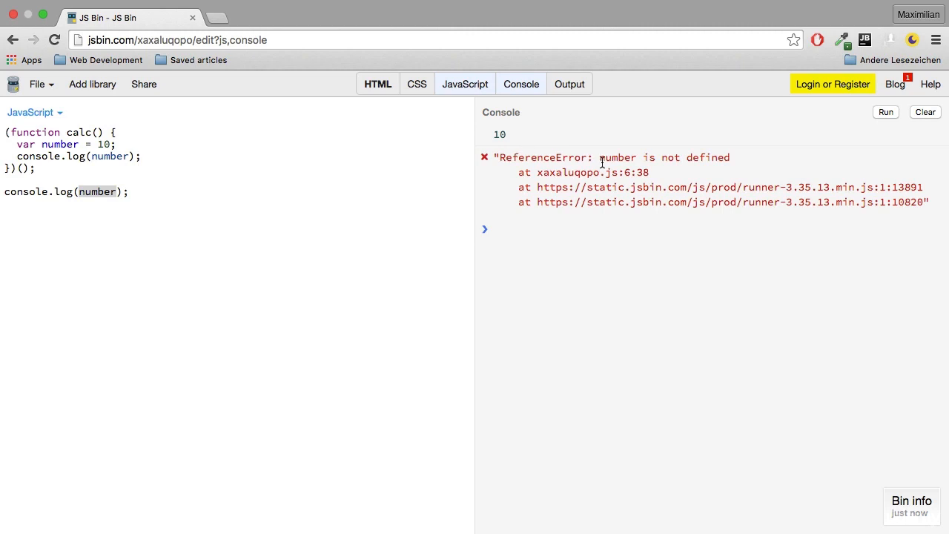
{"action": "left_click_drag", "start_coordinate": [598, 157], "coordinate": [730, 157]}
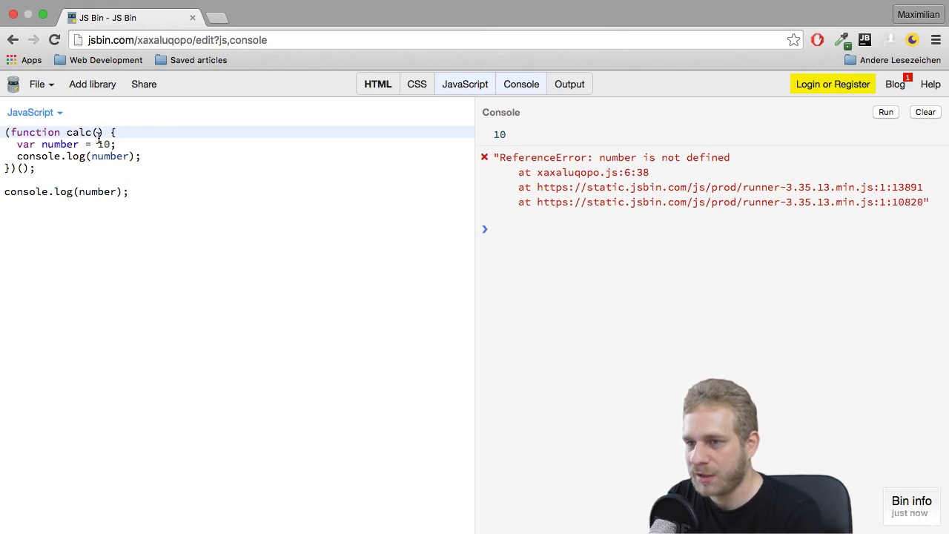
Step: Pass 10 into calc's input parameter, assign number = input, remove the outer log, rerun
{"action": "type", "text": "input"}
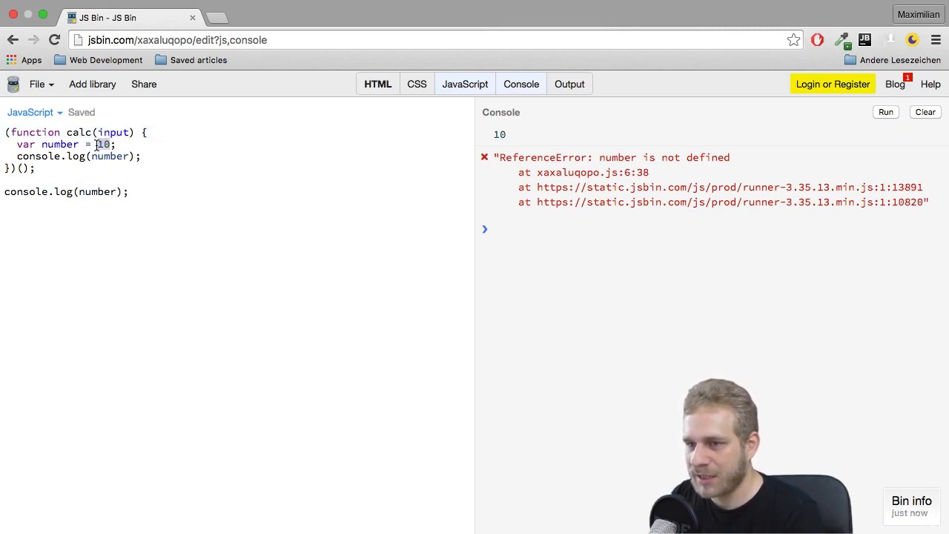
{"action": "type", "text": "input"}
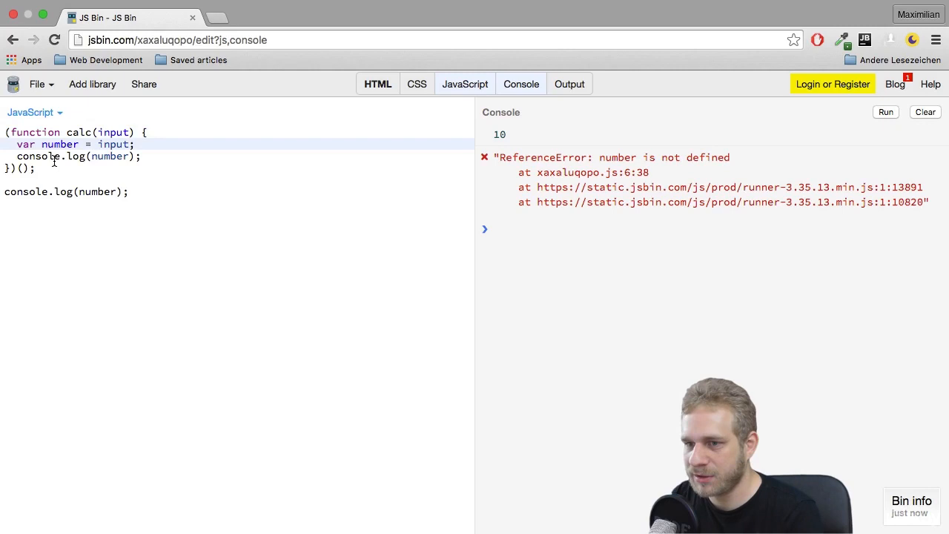
{"action": "type", "text": "10"}
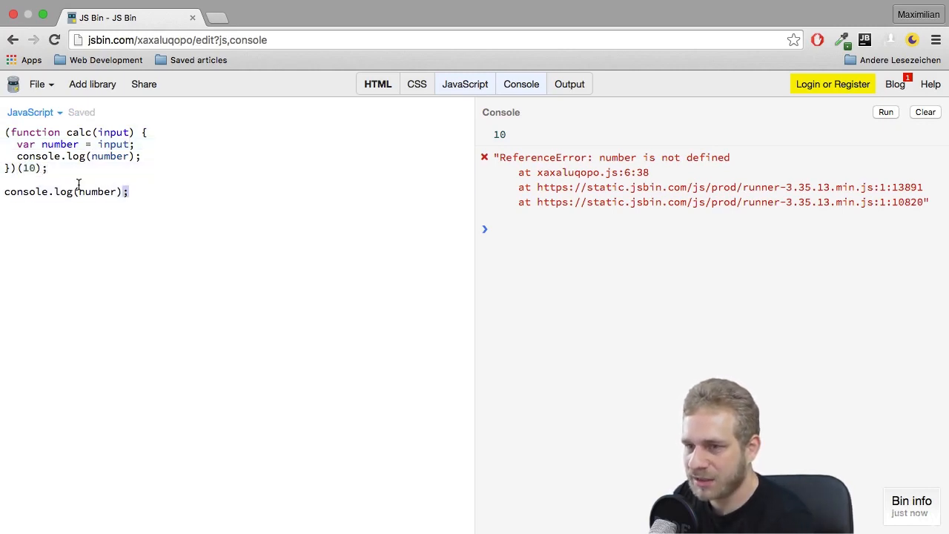
{"action": "key", "text": "Backspace"}
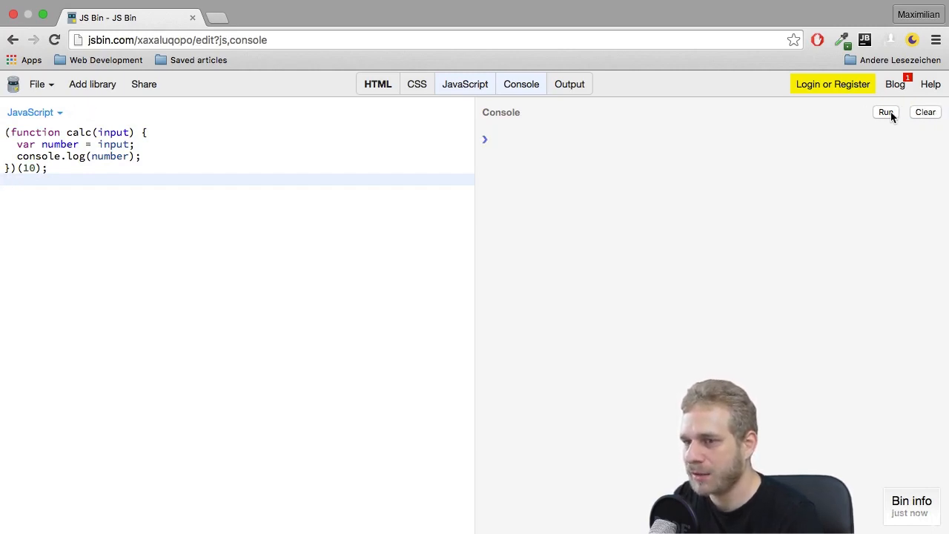
{"action": "left_click", "coordinate": [885, 112]}
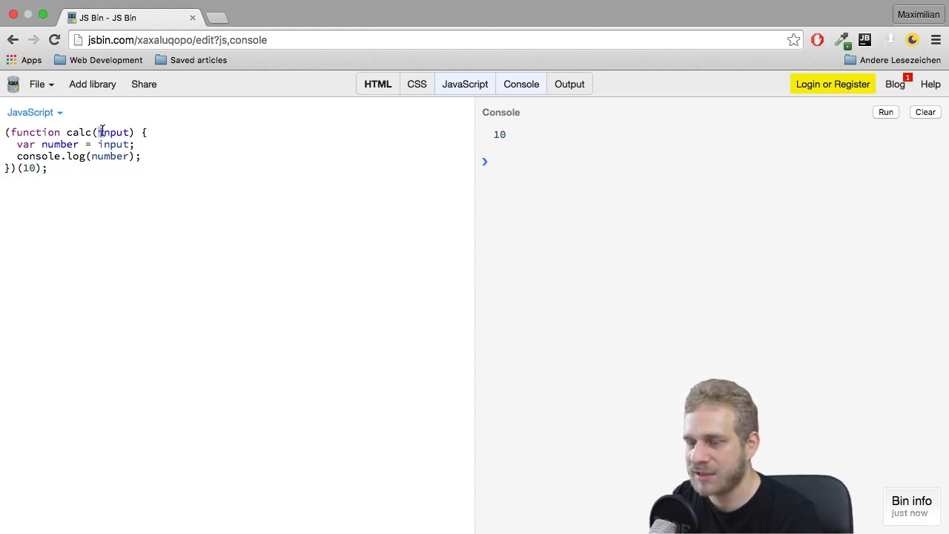
{"action": "double_click", "coordinate": [113, 132]}
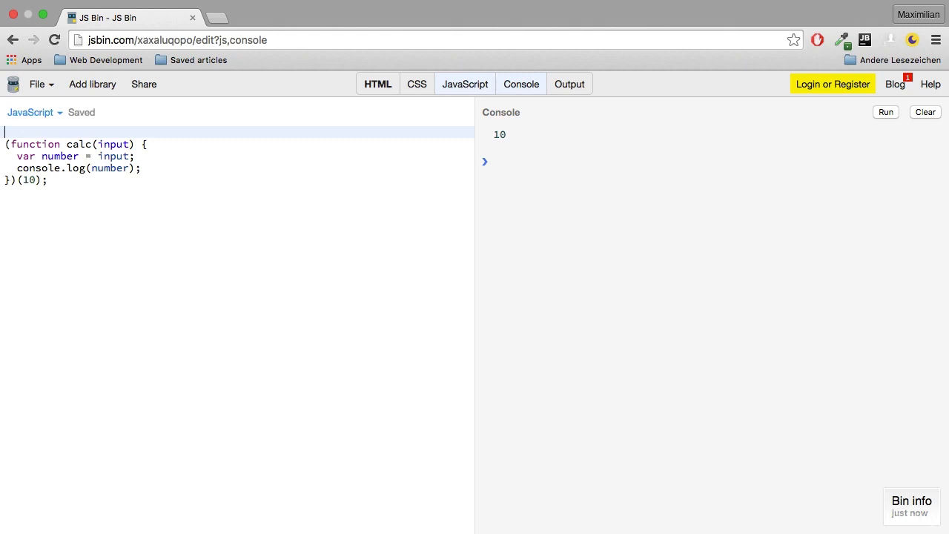
Step: Declare var obj = {} and replace calc's body with obj.name = 'Max';
{"action": "type", "text": "var ojg"}
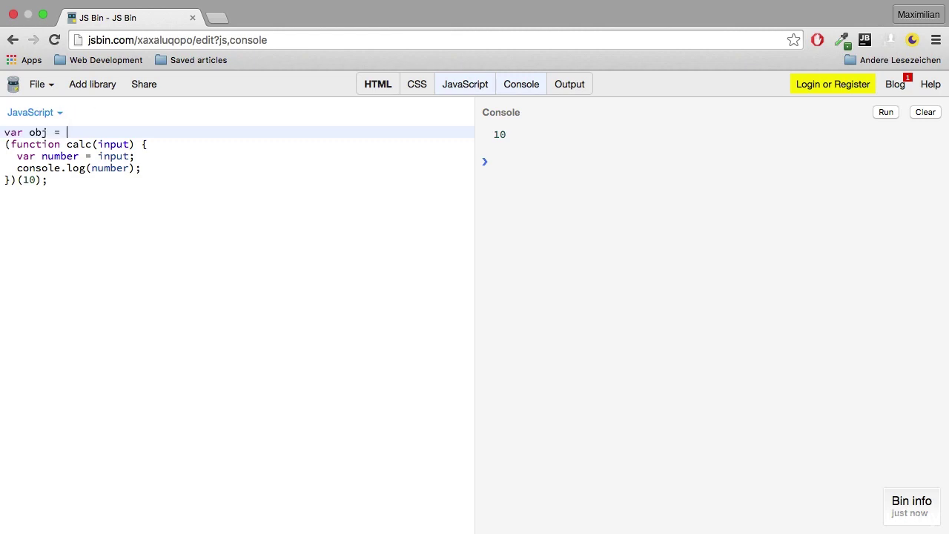
{"action": "type", "text": "{};"}
{"action": "left_click", "coordinate": [237, 181]}
{"action": "type", "text": "obj"}
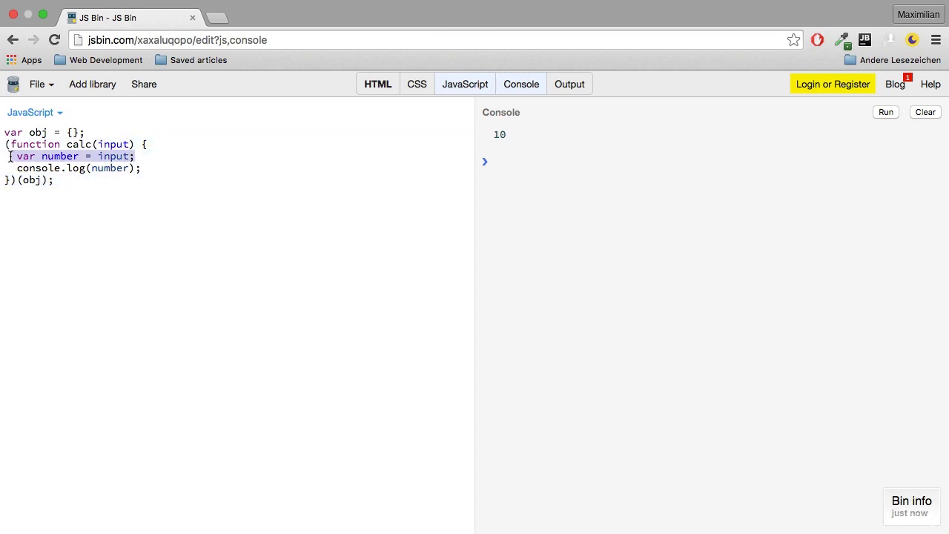
{"action": "left_click_drag", "start_coordinate": [20, 156], "coordinate": [140, 167]}
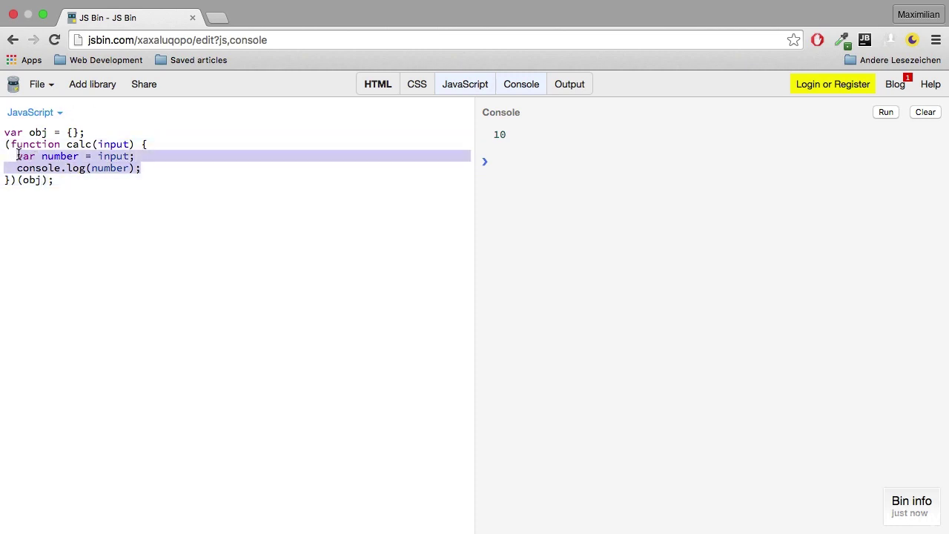
{"action": "type", "text": "obj.name"}
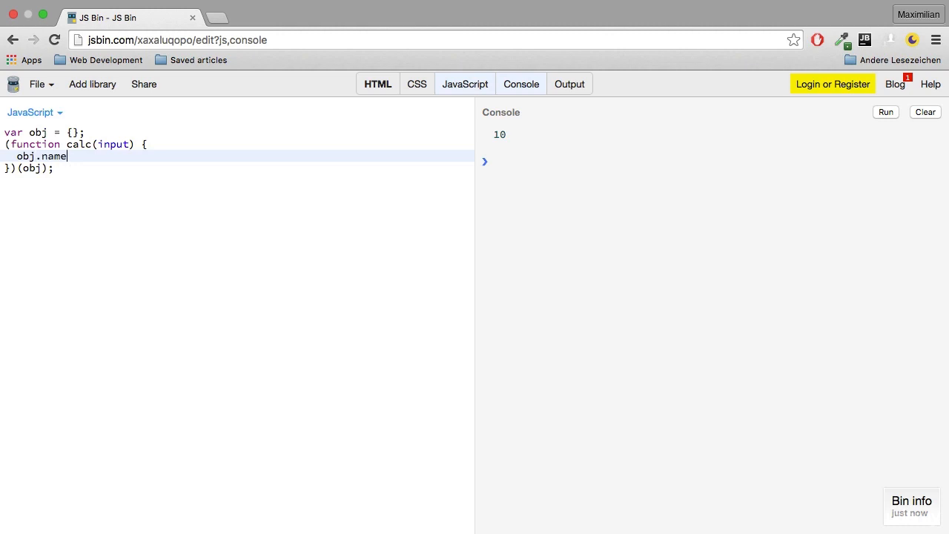
{"action": "type", "text": "= 'Max';"}
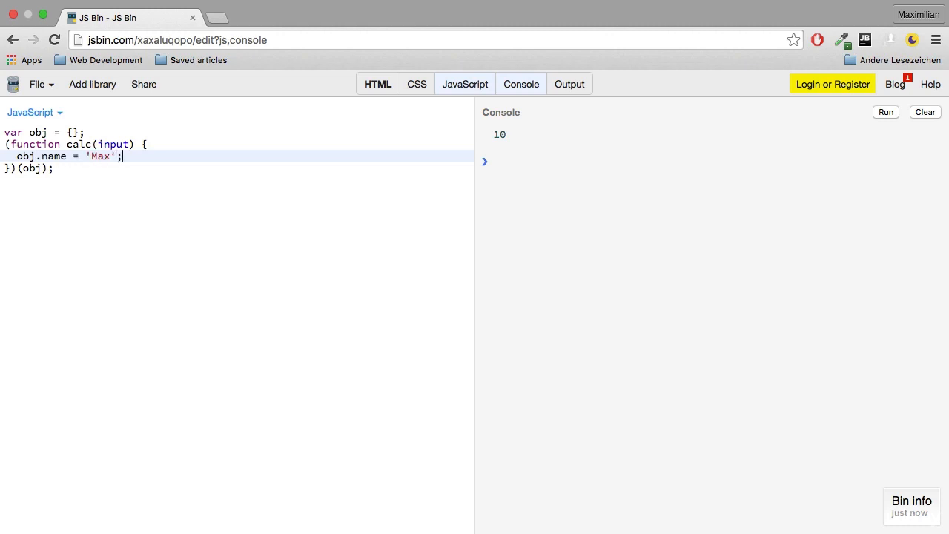
Step: Add console.log(obj); and run to show the object with name "Max"
{"action": "type", "text": "console.l"}
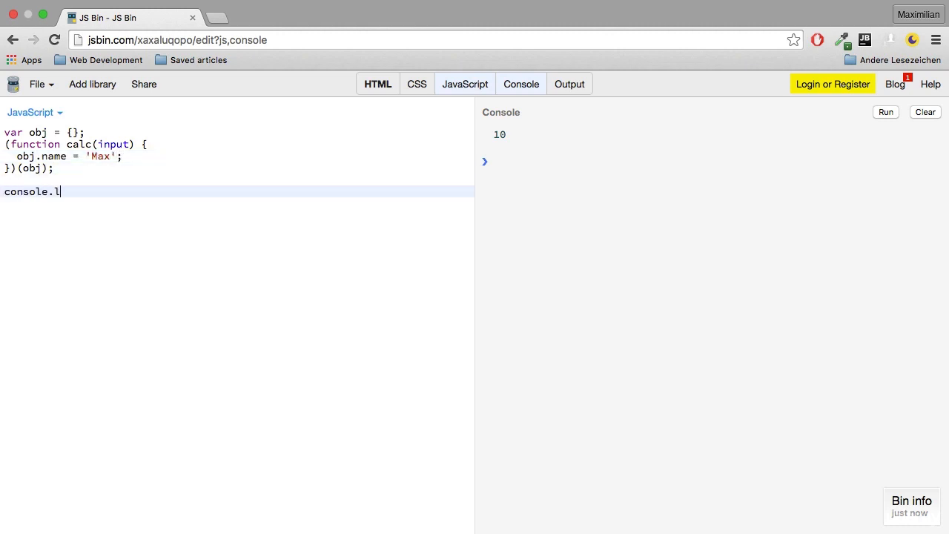
{"action": "type", "text": "og(obj)"}
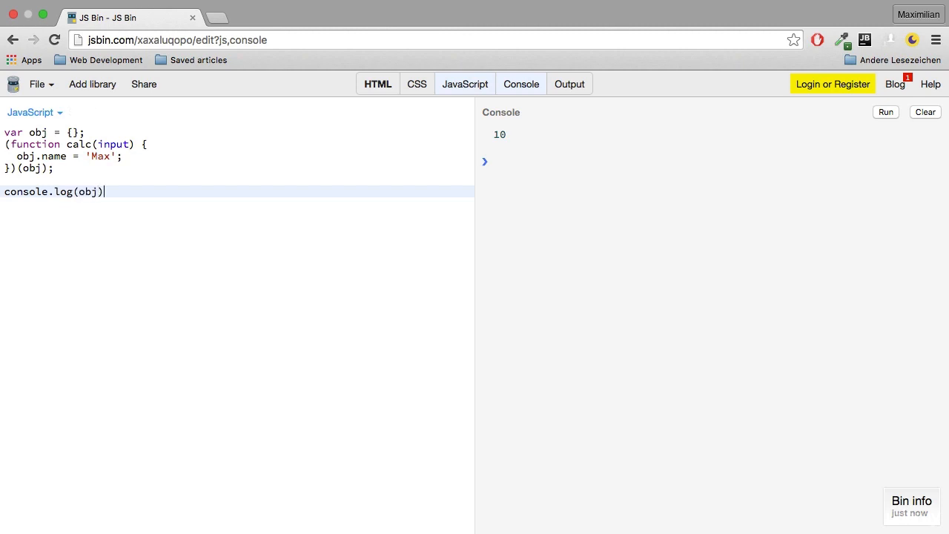
{"action": "type", "text": ";"}
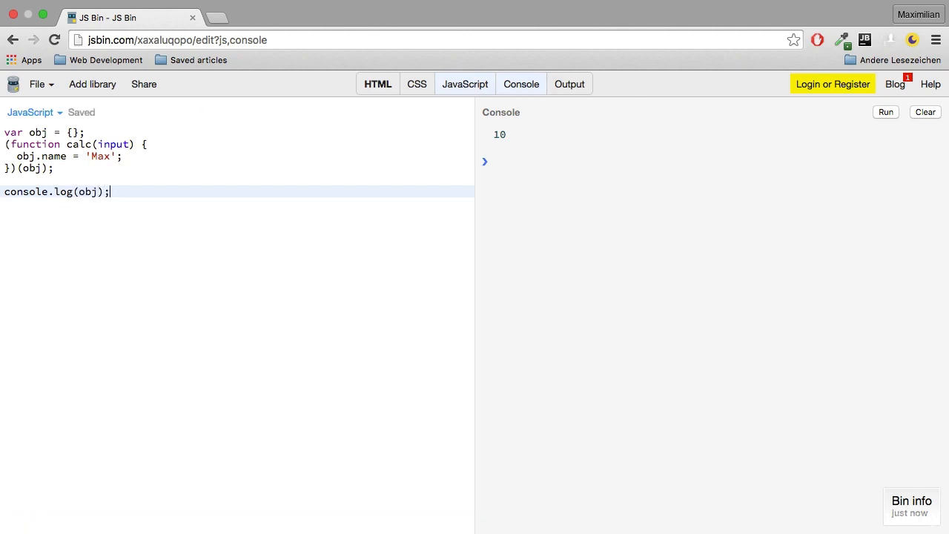
{"action": "left_click", "coordinate": [886, 112]}
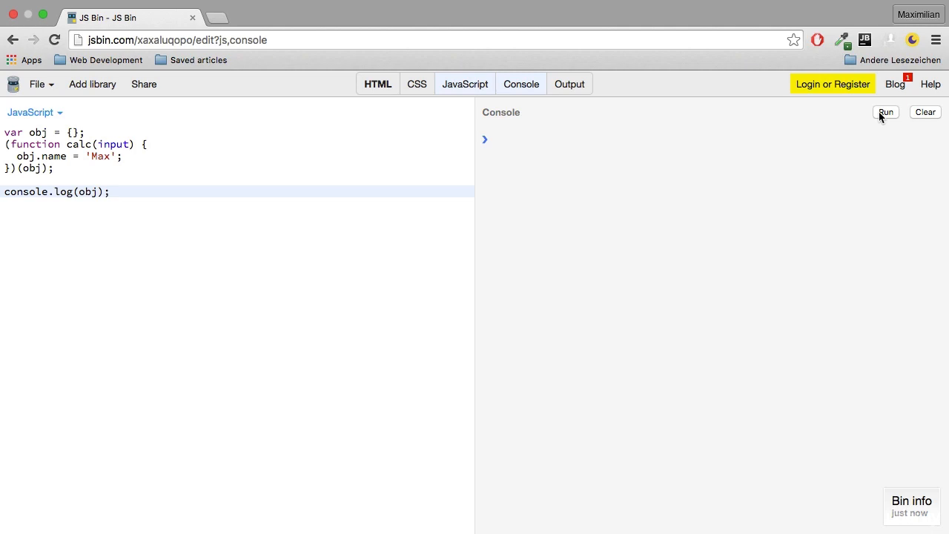
{"action": "left_click", "coordinate": [885, 112]}
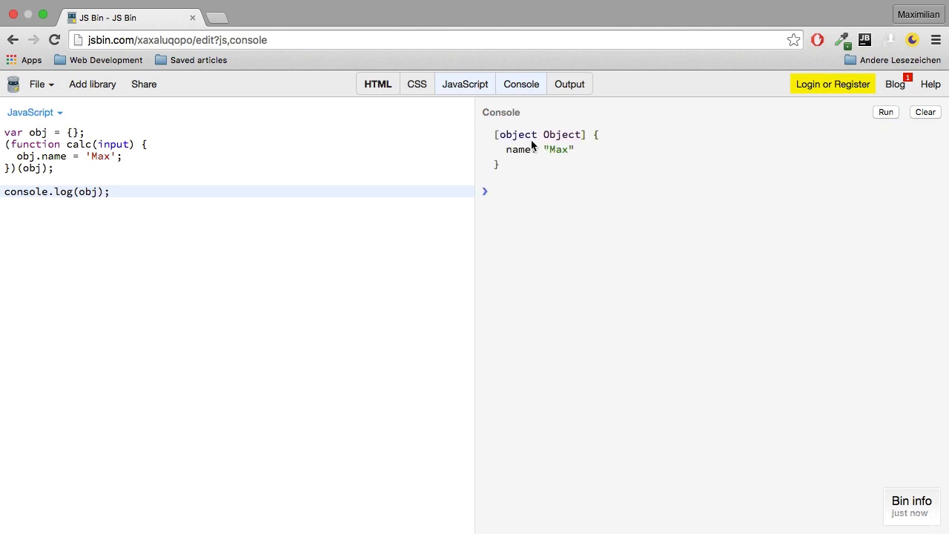